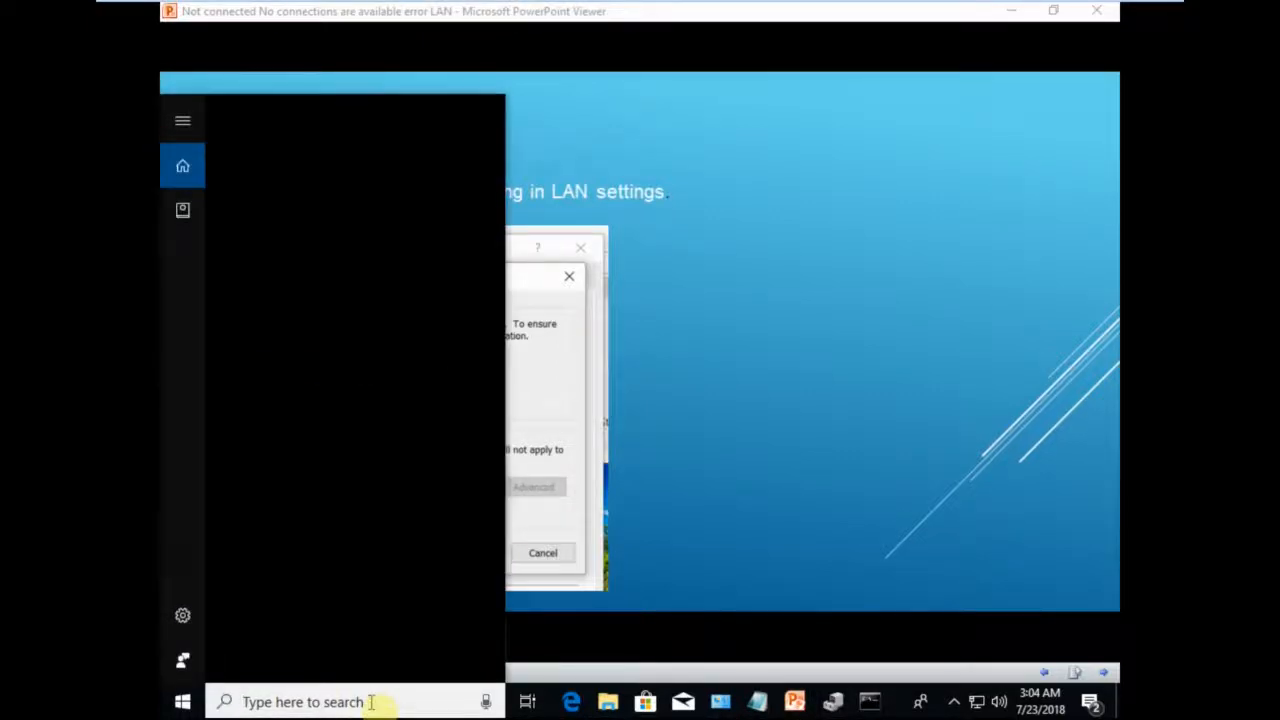
Step: Search 'inter' in the taskbar and launch Internet Explorer on the MSN home page
text(inter)
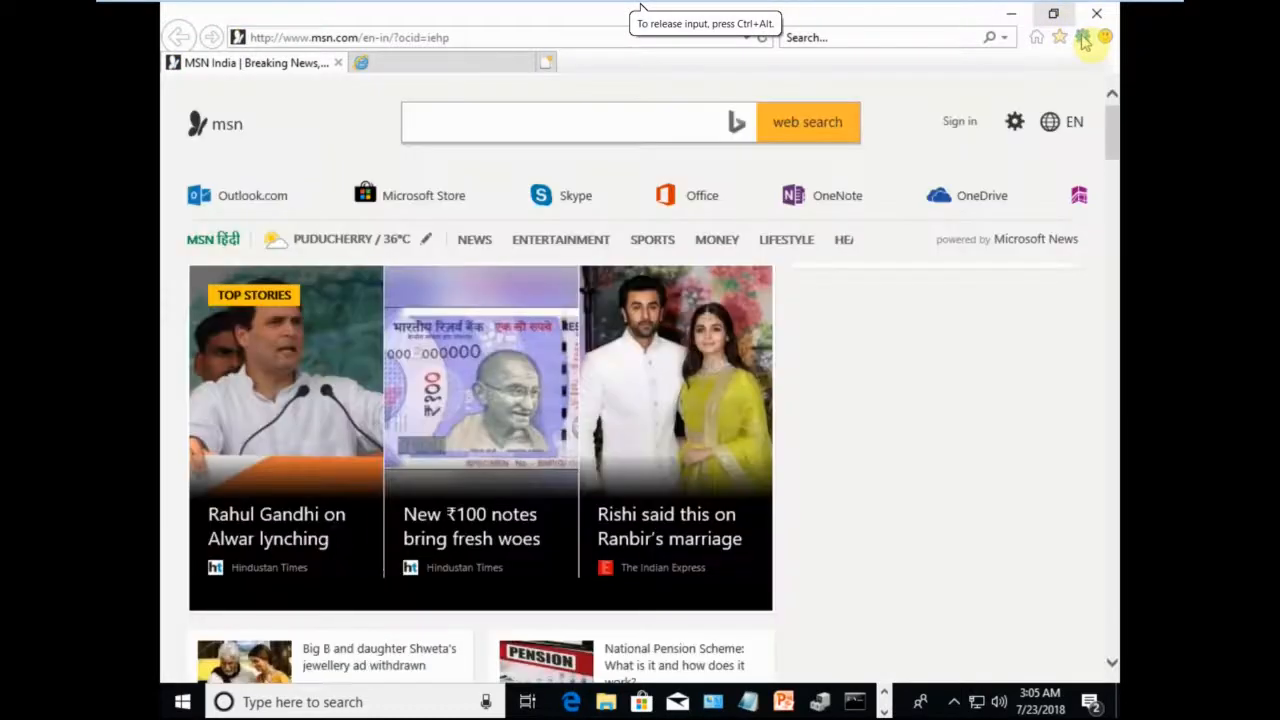
Step: Browse the gear Tools menu while the Microsoft welcome tab loads
click(1084, 36)
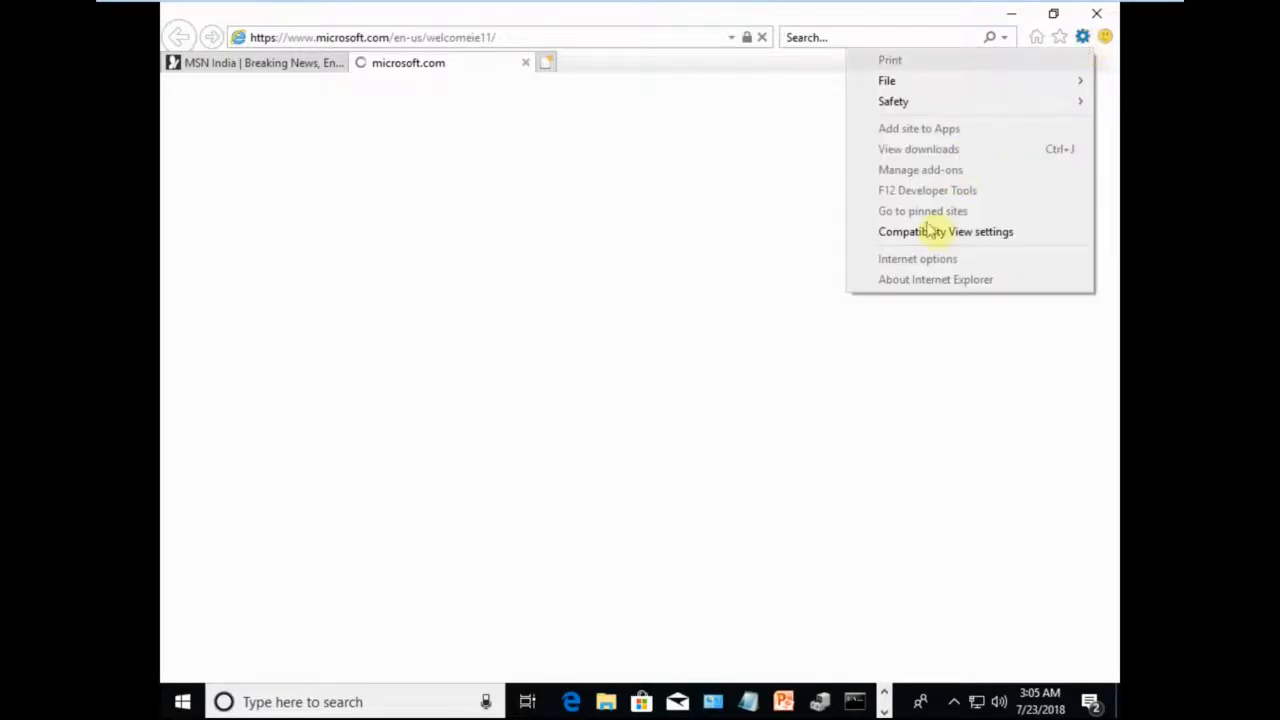
mouse_move(916, 258)
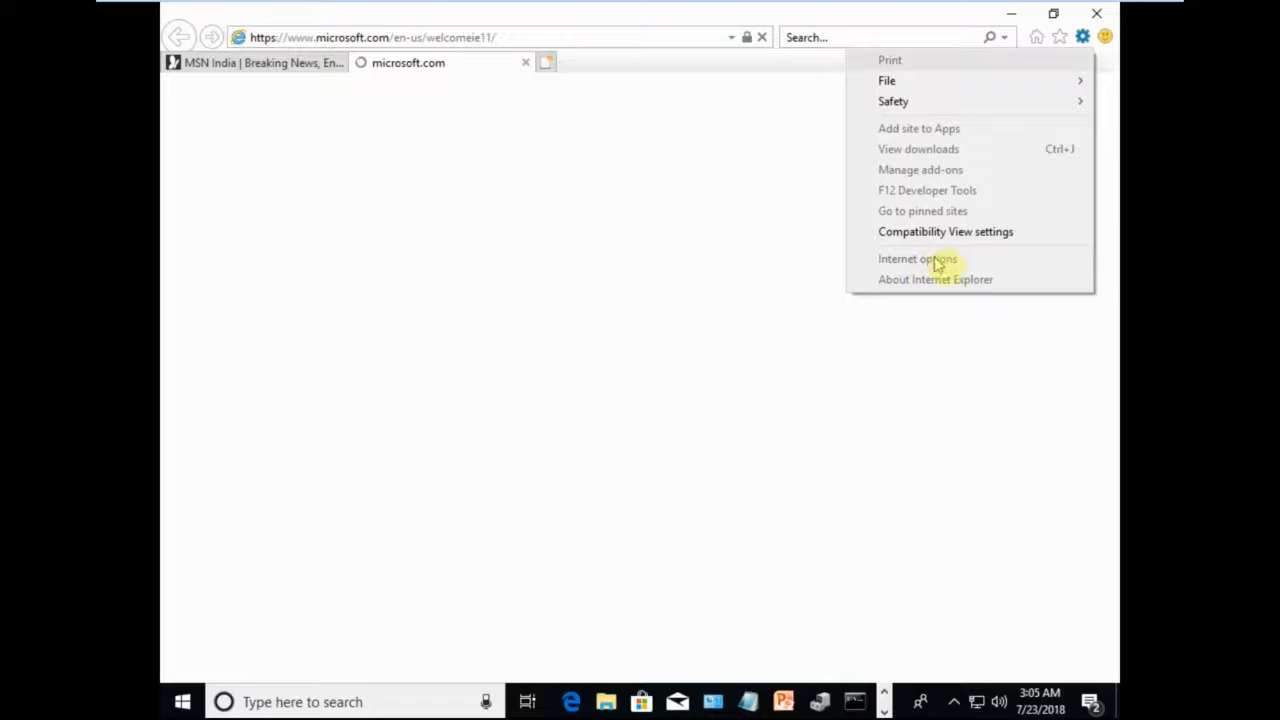
mouse_move(878, 272)
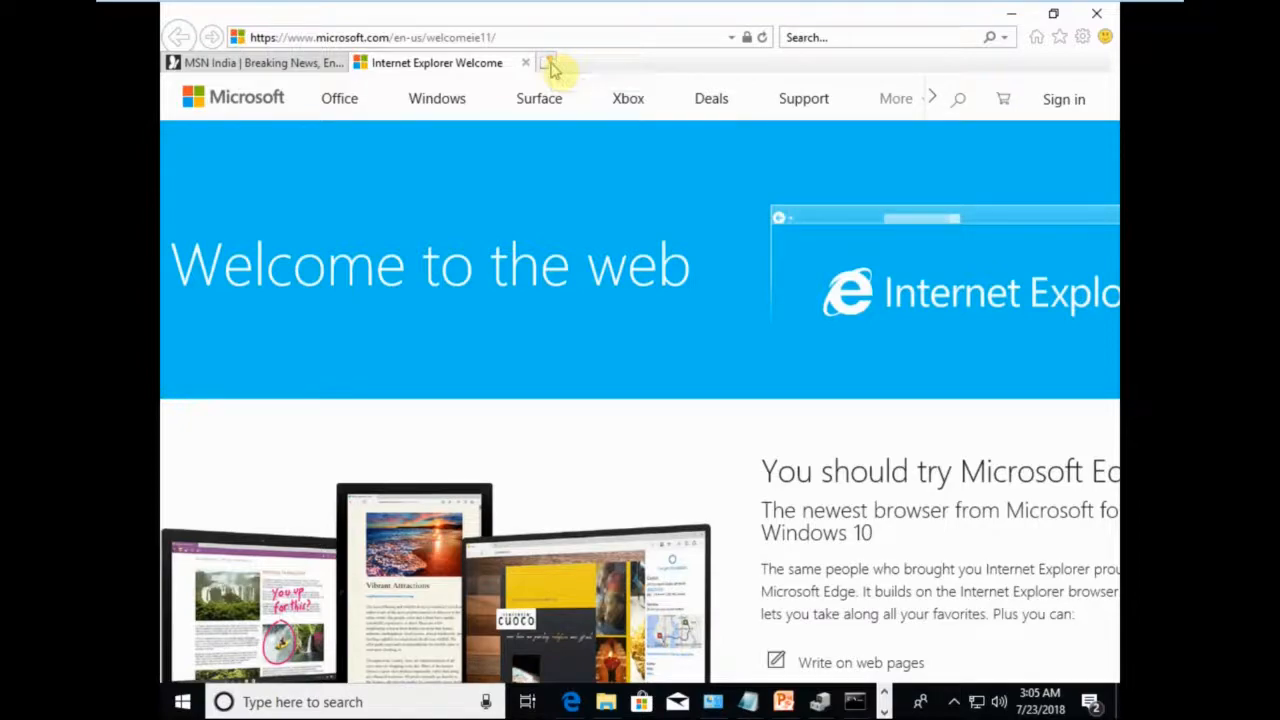
Step: Load google.com in a new blank tab
click(548, 62)
text(g)
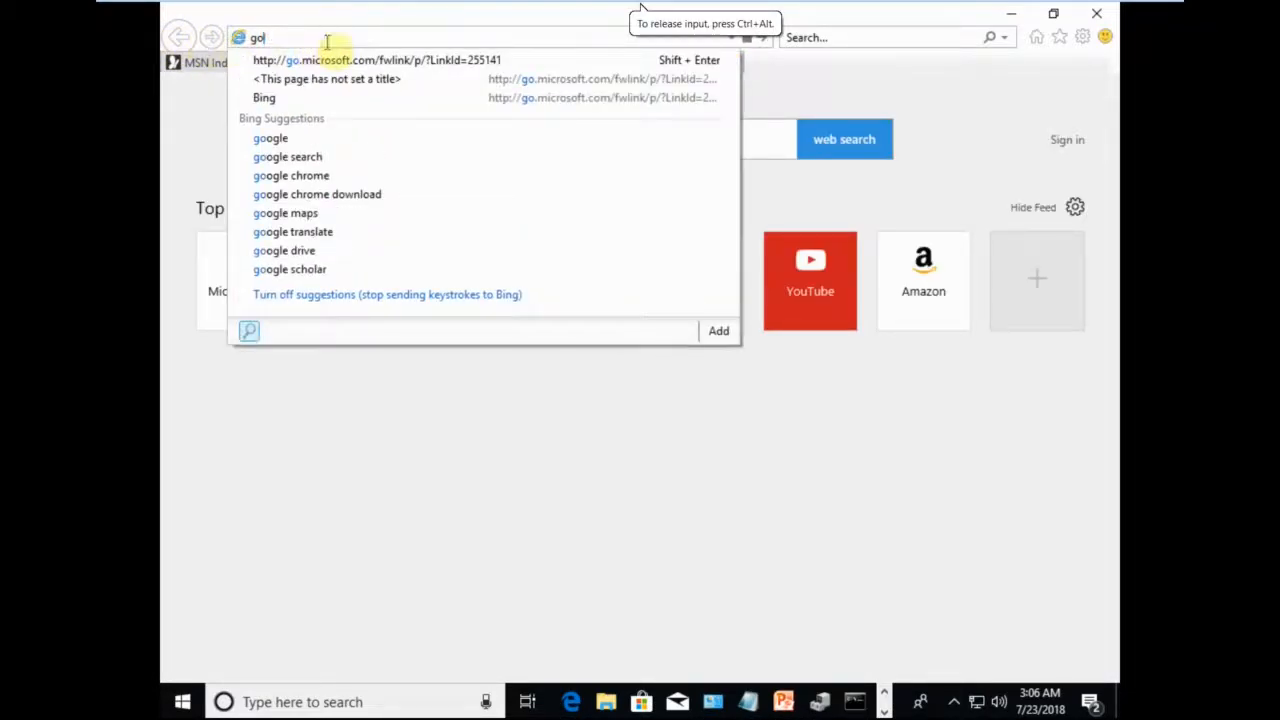
text(ogle)
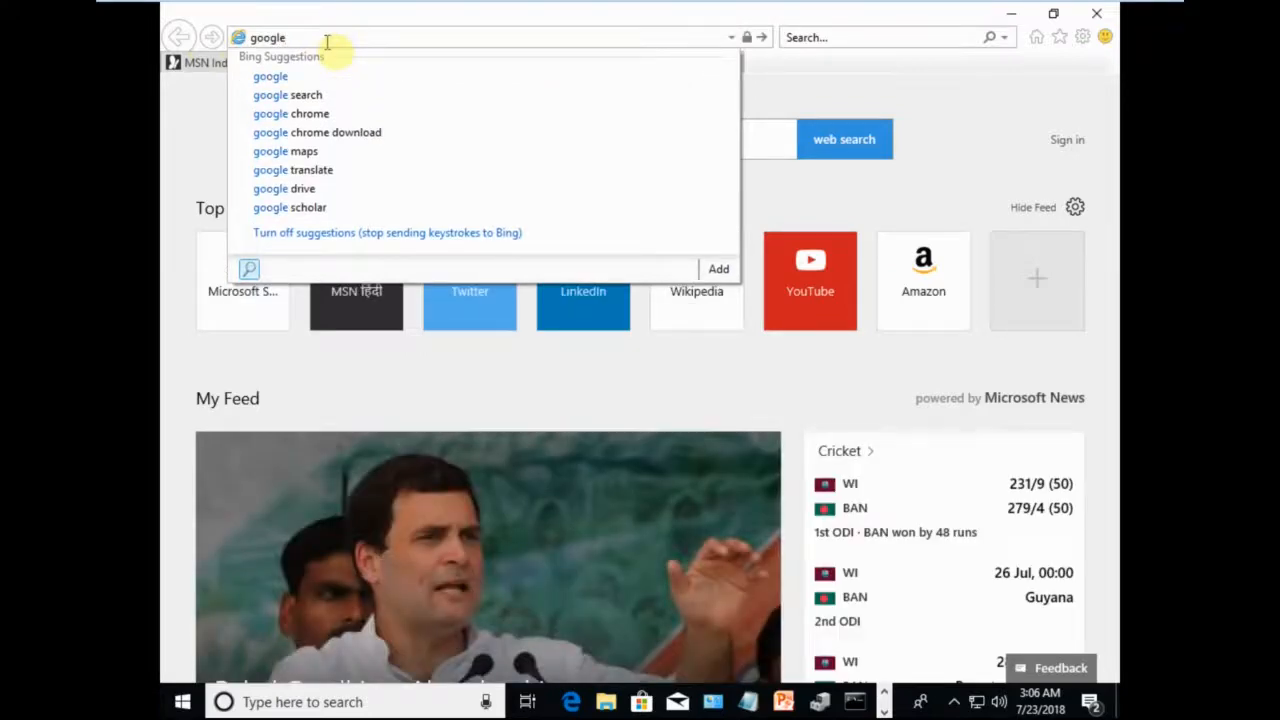
text(.co)
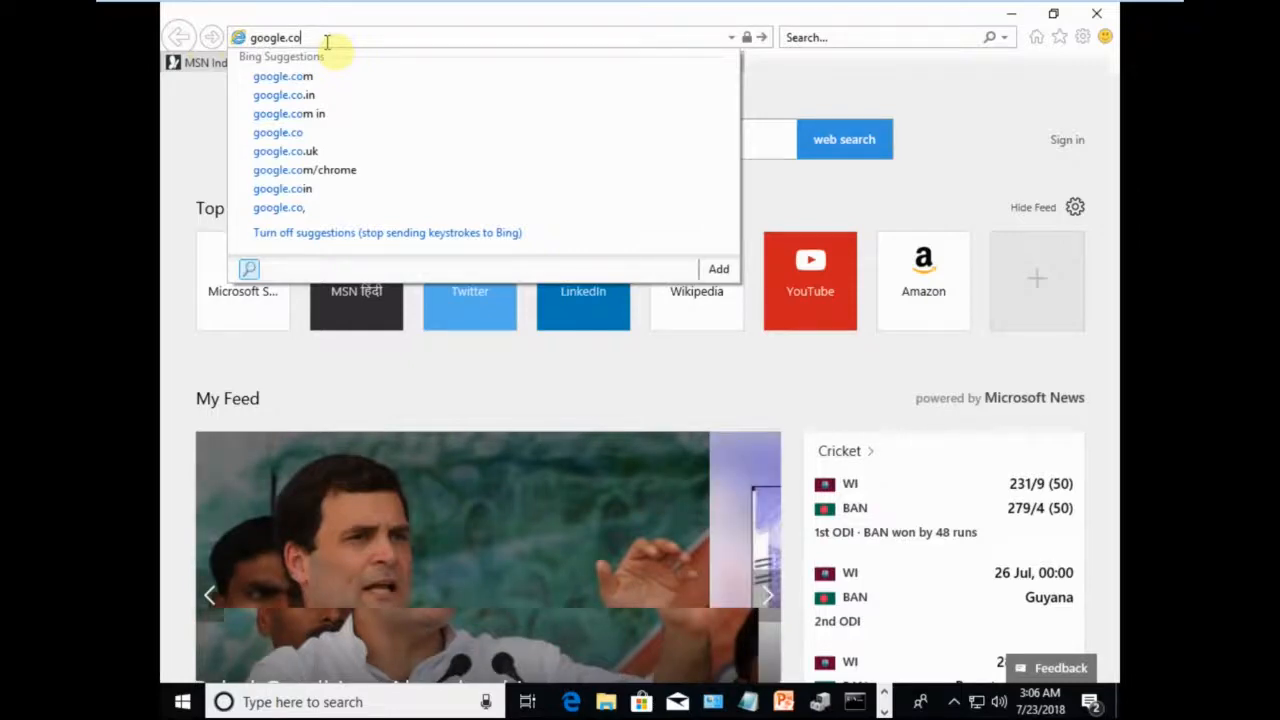
text(m/?gws_rd=ssl)
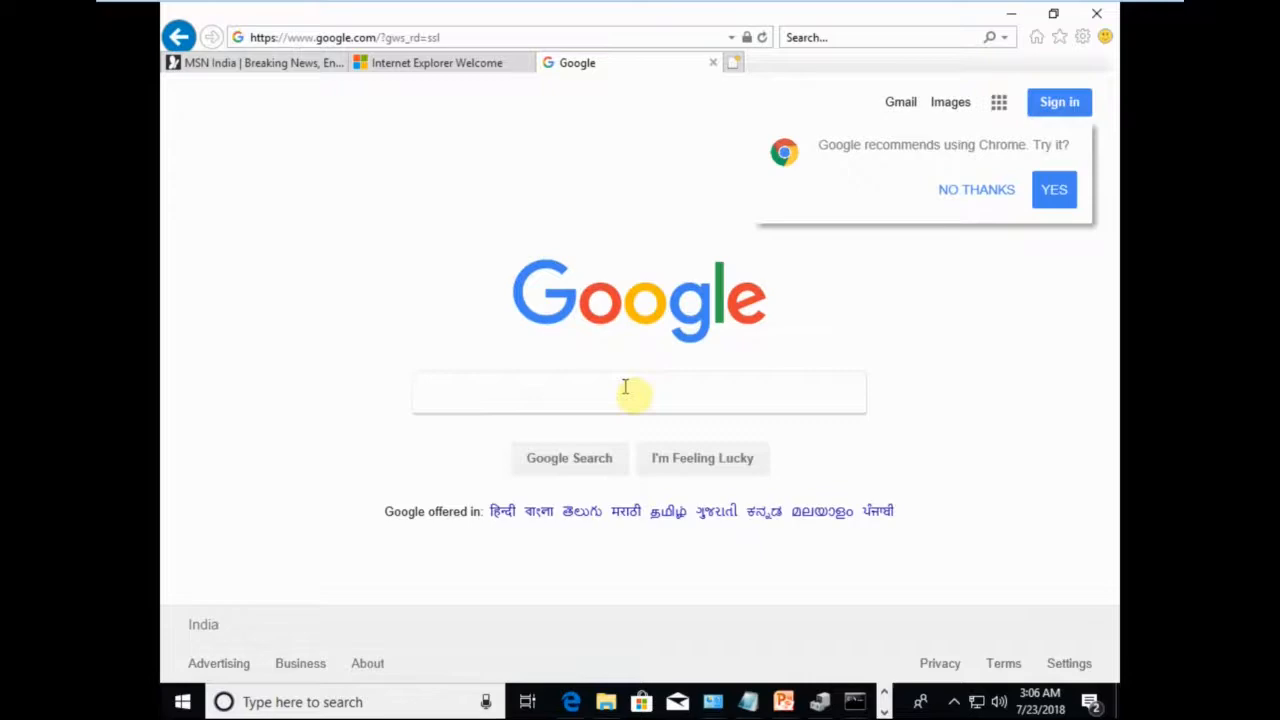
Step: Search Google for 'disable proxy settings internet explorer' and bring up Internet Options connection settings
text(disable)
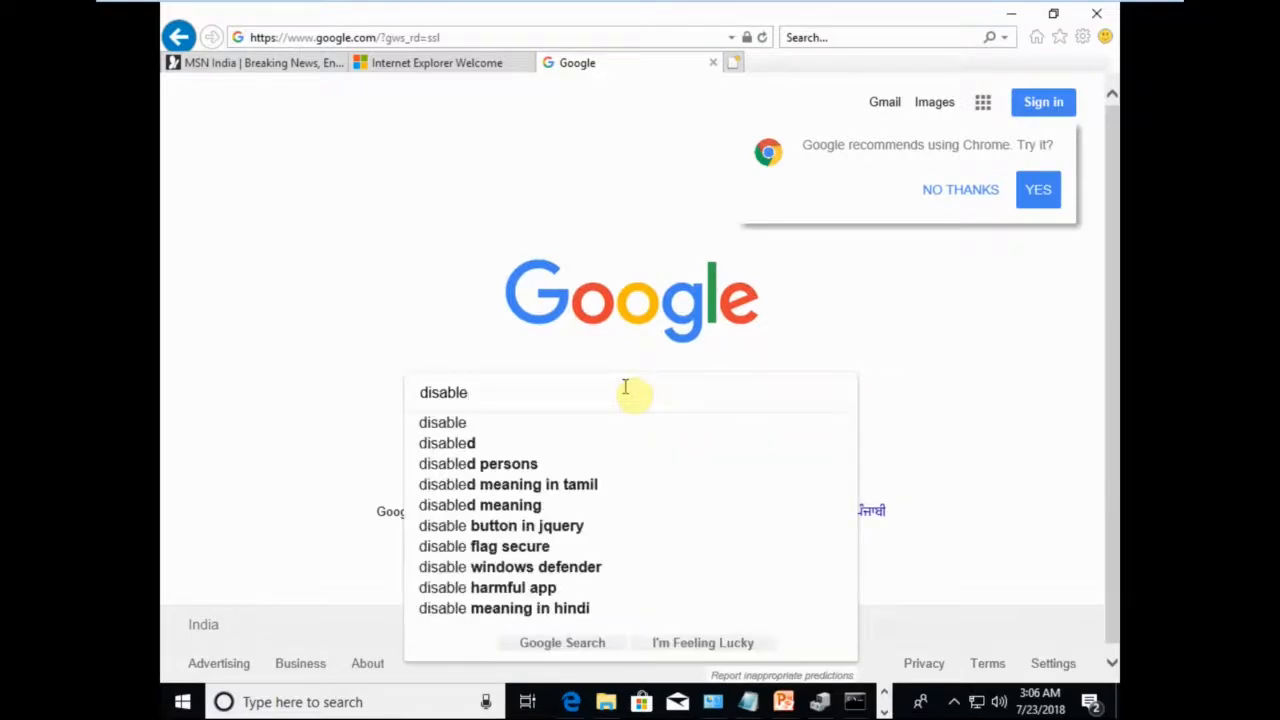
text(pr)
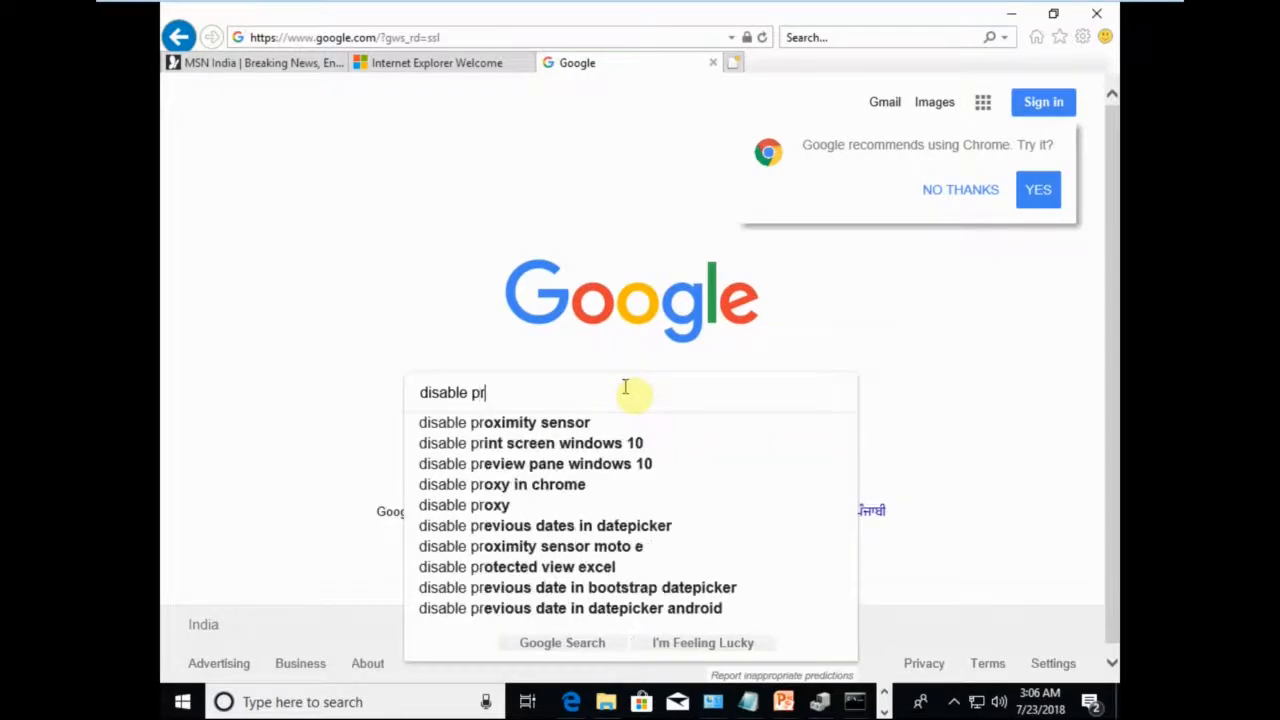
text(oxy settings)
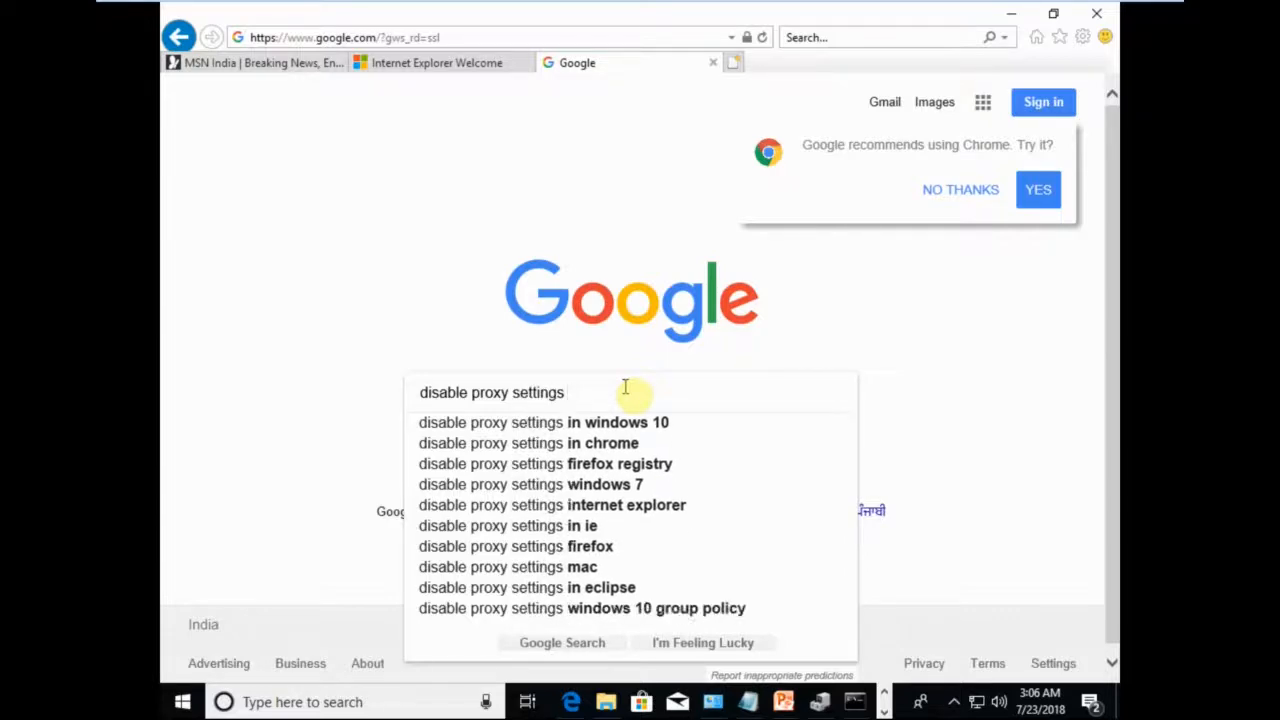
text(" ")
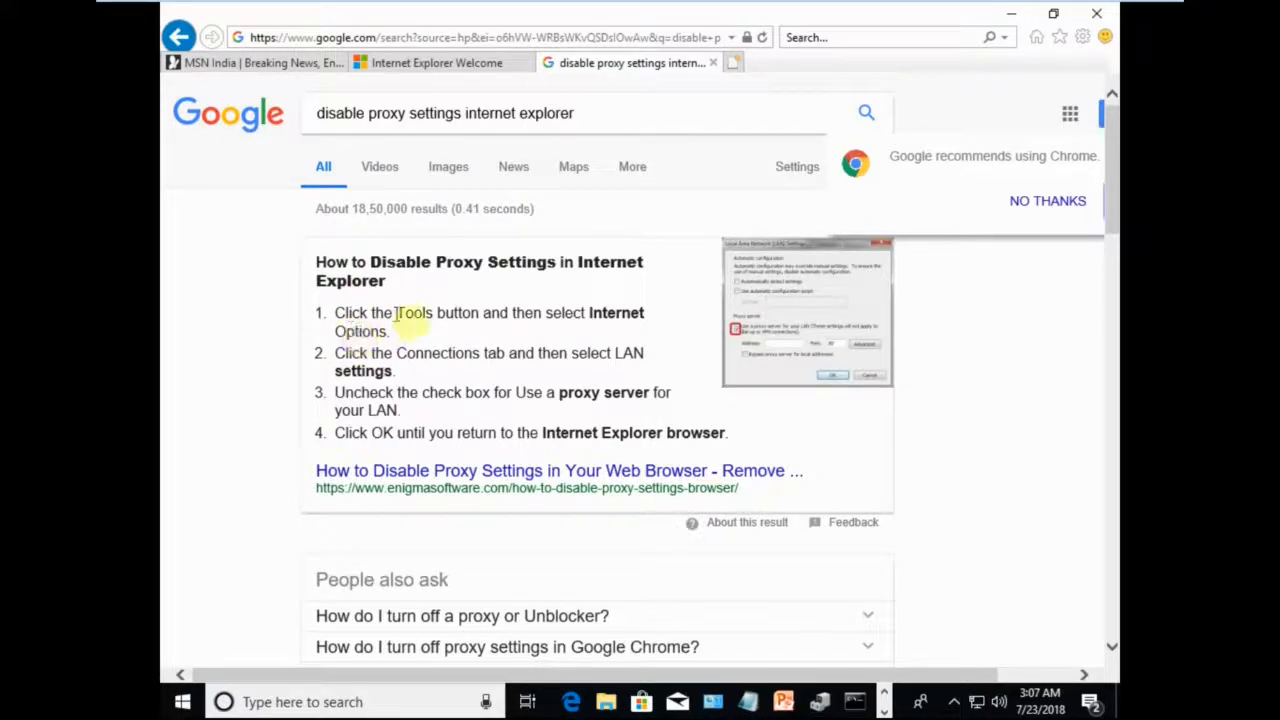
mouse_move(938, 36)
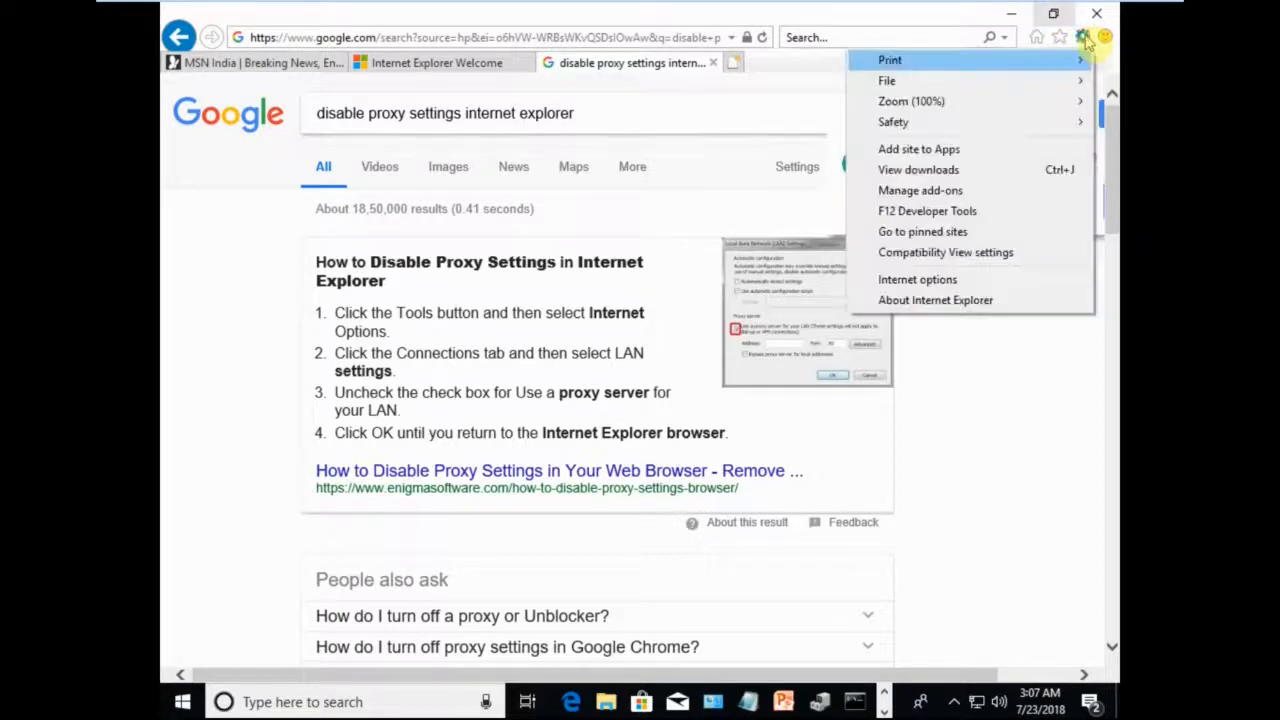
mouse_move(892, 122)
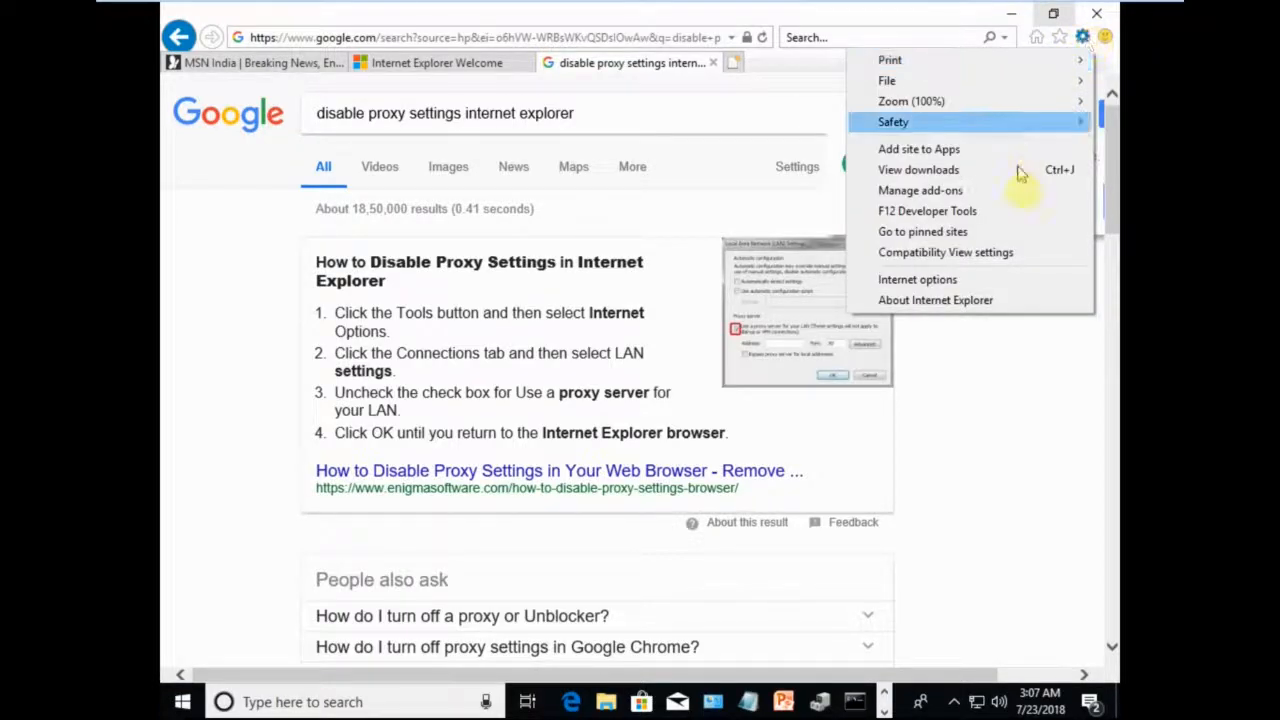
mouse_move(978, 290)
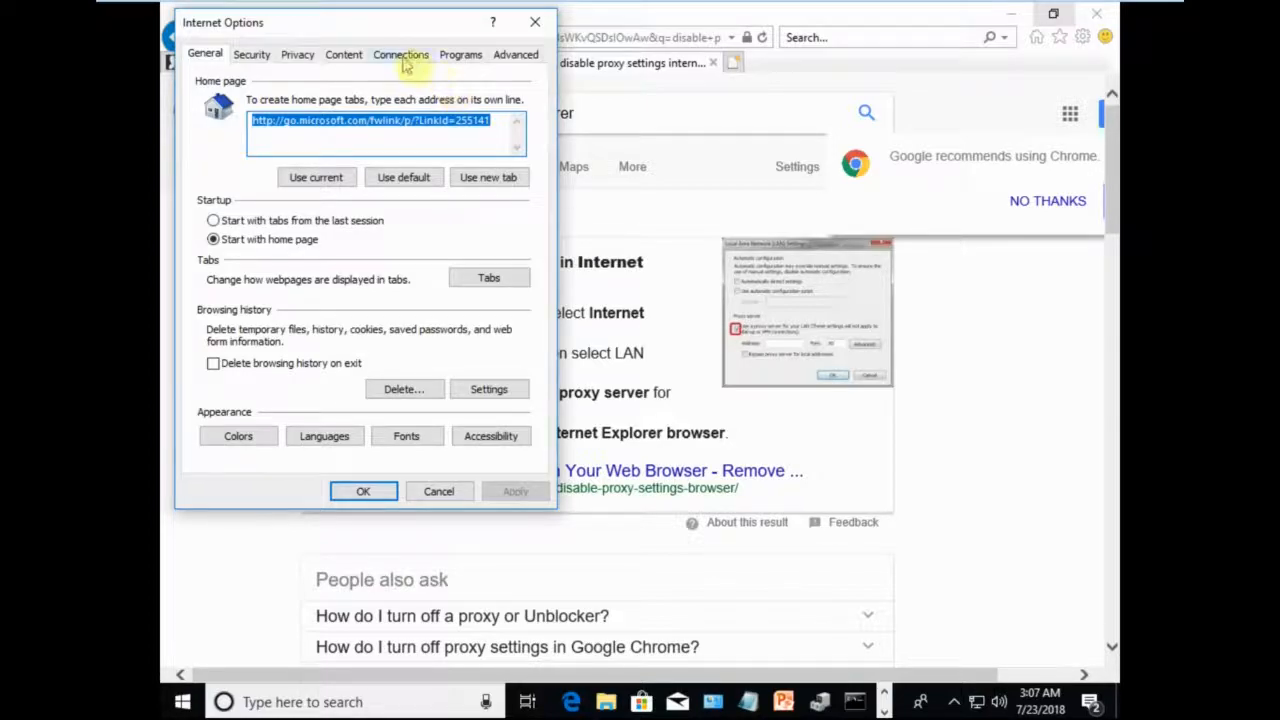
click(400, 54)
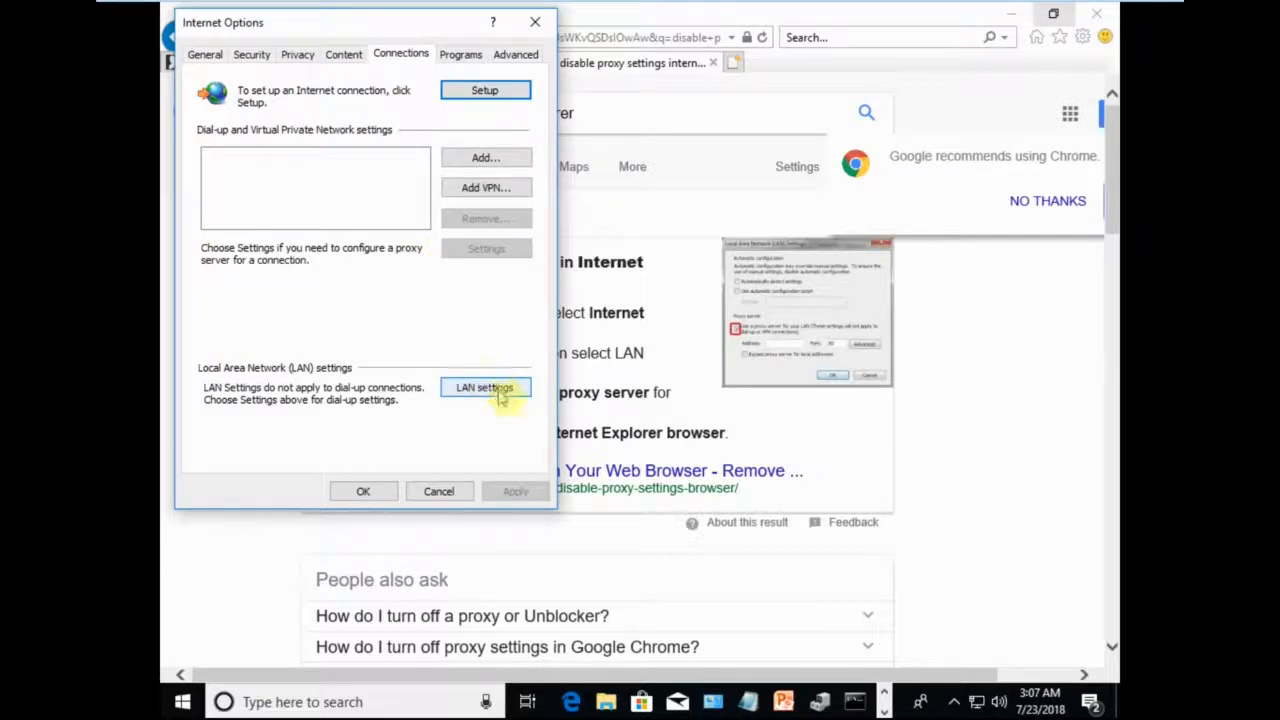
Step: View LAN settings with 'Use a proxy server' unchecked, then cancel back to Internet Options
click(484, 388)
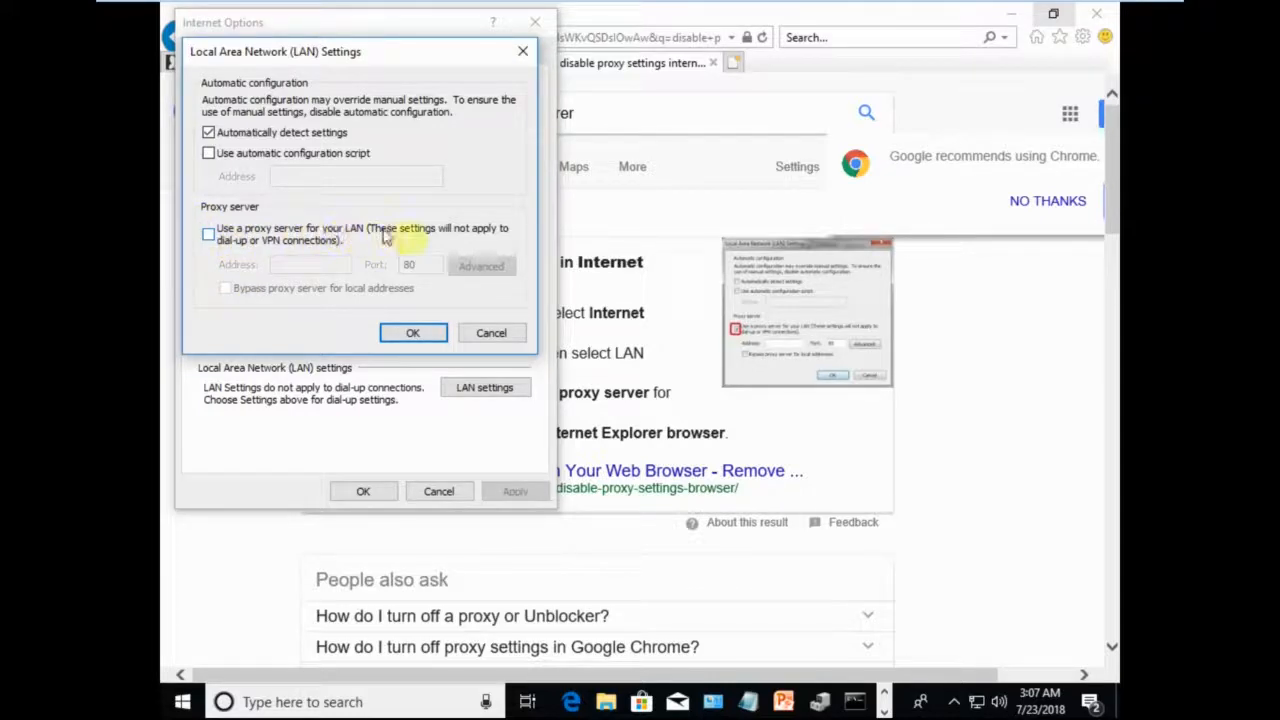
mouse_move(520, 238)
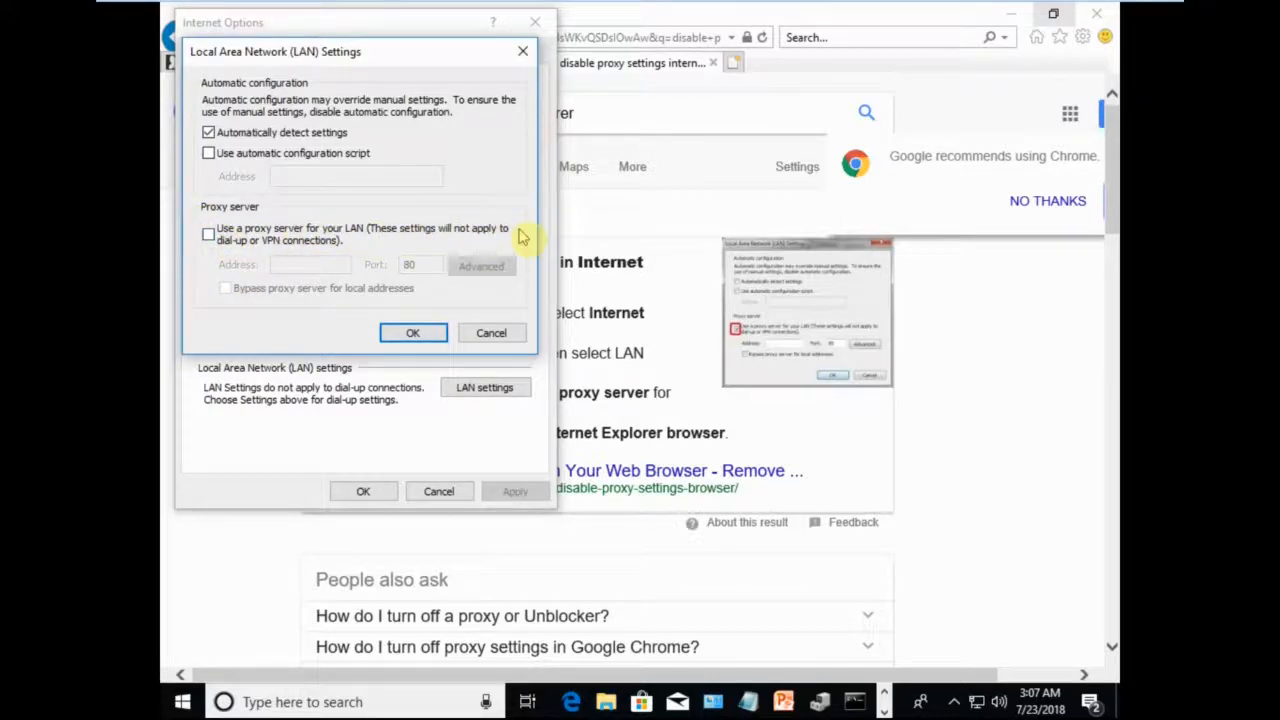
mouse_move(336, 256)
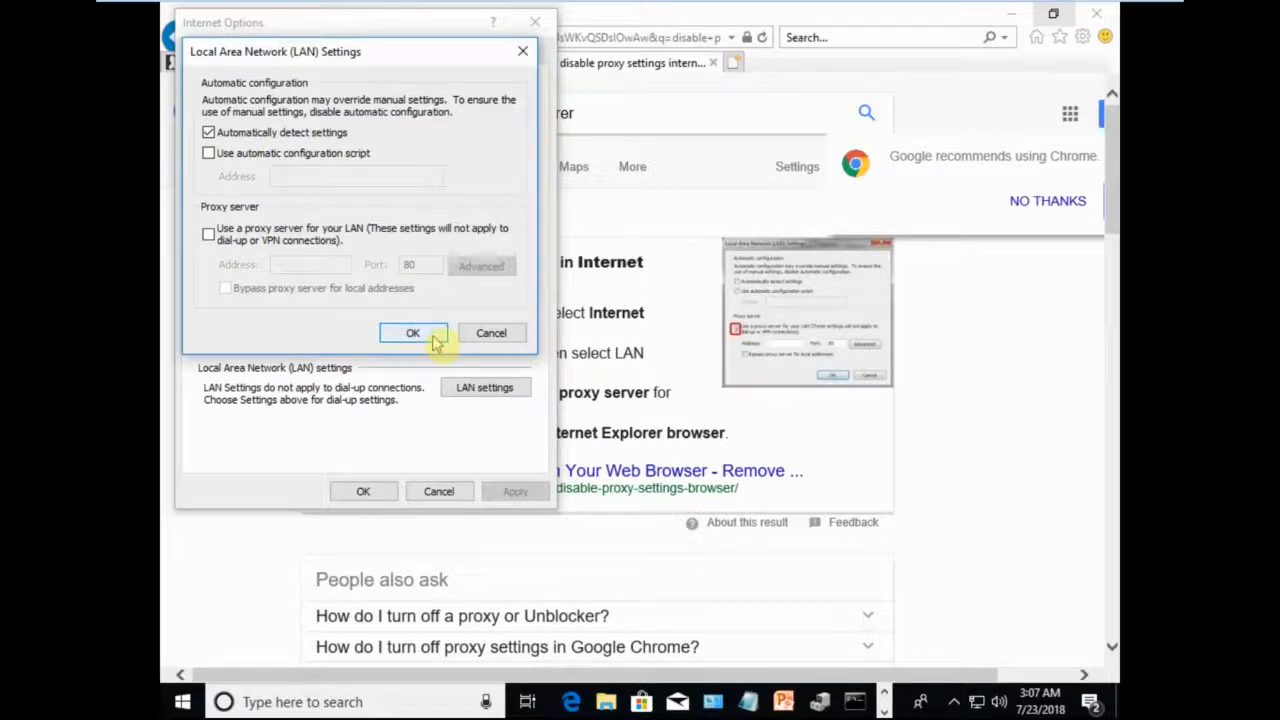
mouse_move(492, 332)
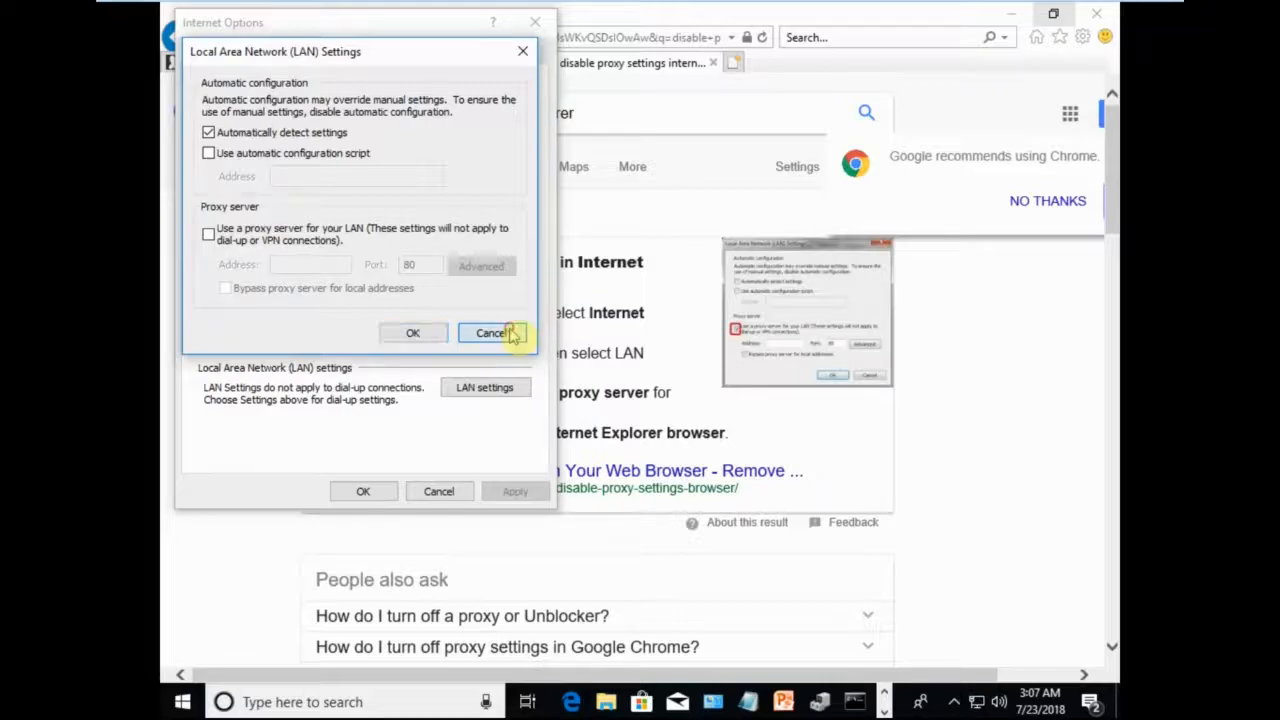
click(492, 332)
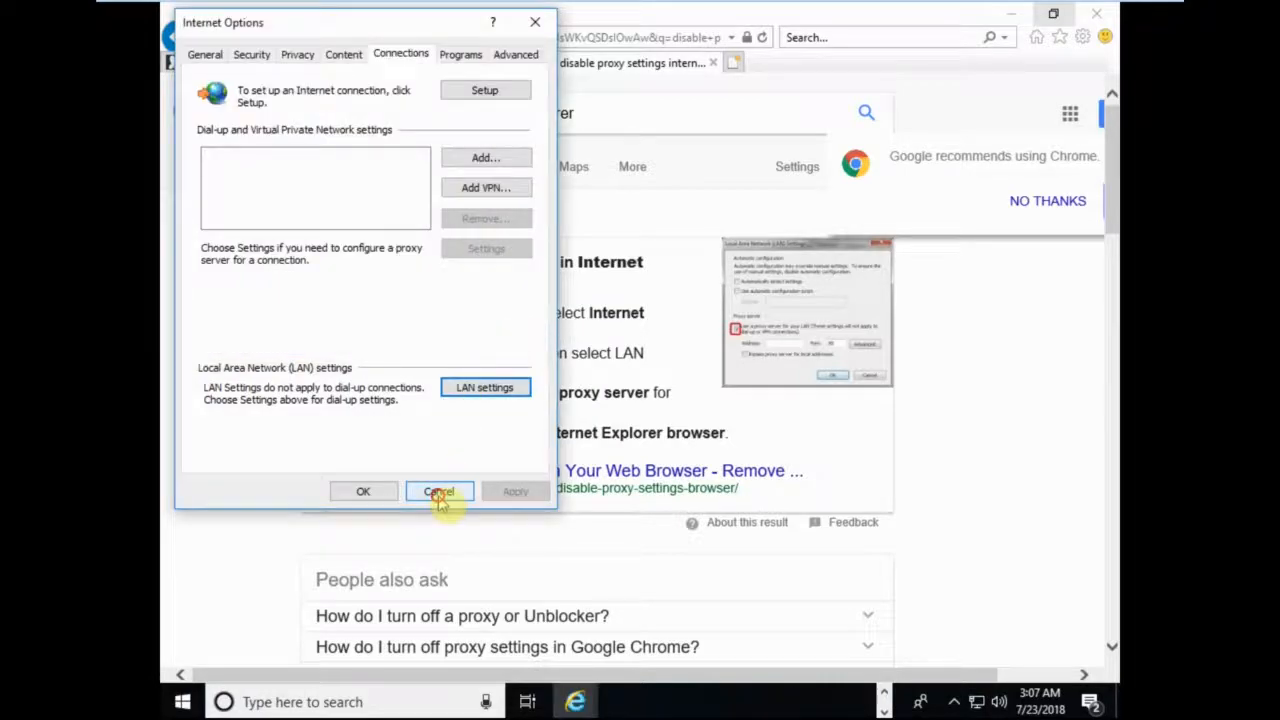
Step: Cancel Internet Options and trim the query to 'disable proxy settings' for other-browser suggestions
click(438, 492)
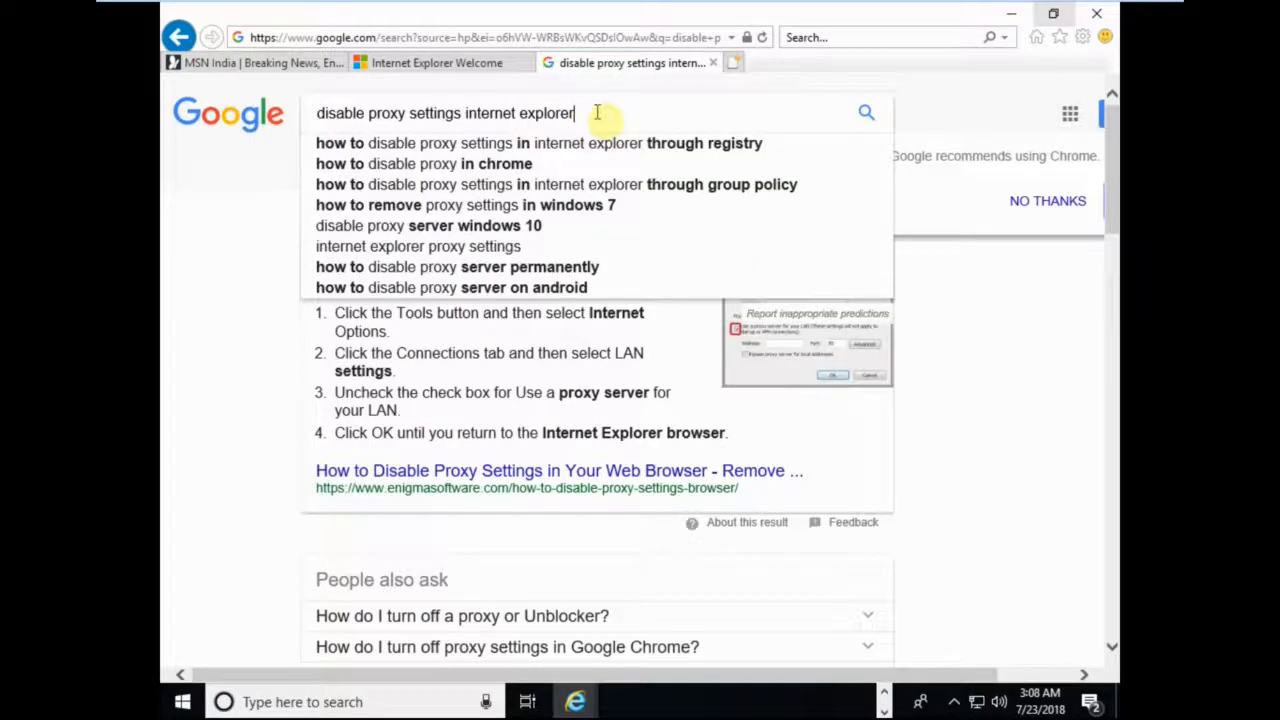
key(Backspace)
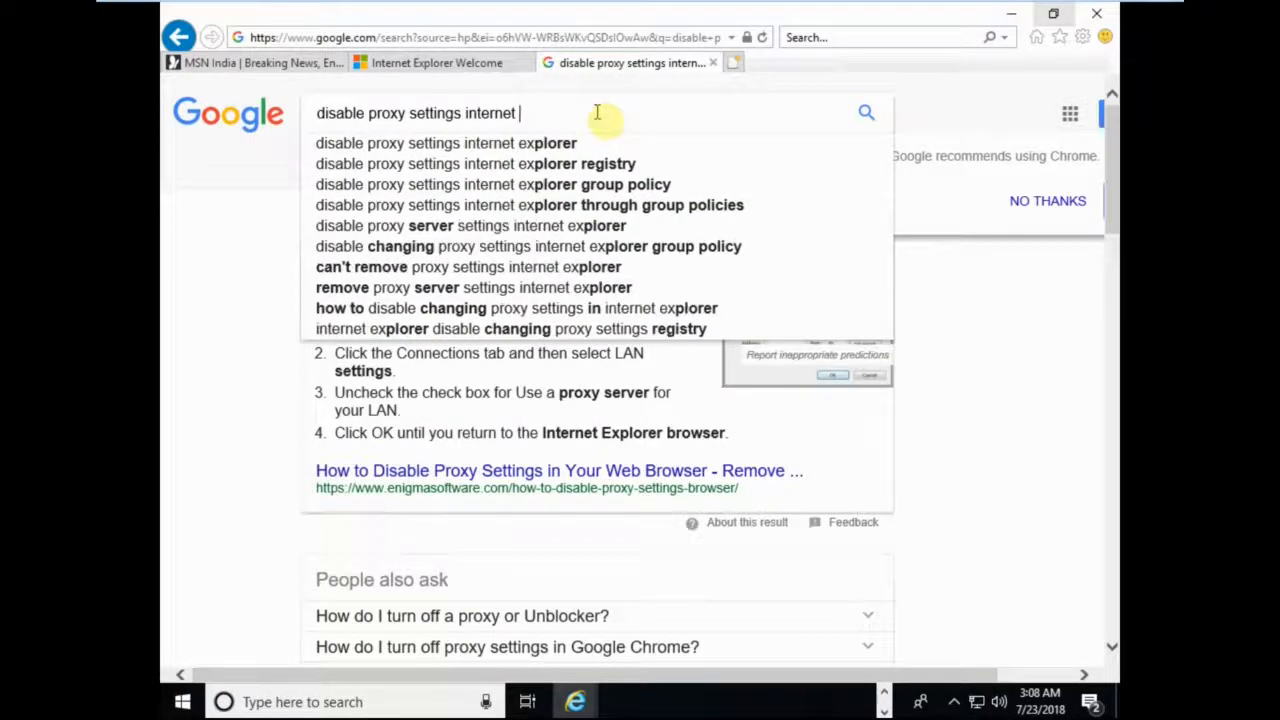
key(Backspace)
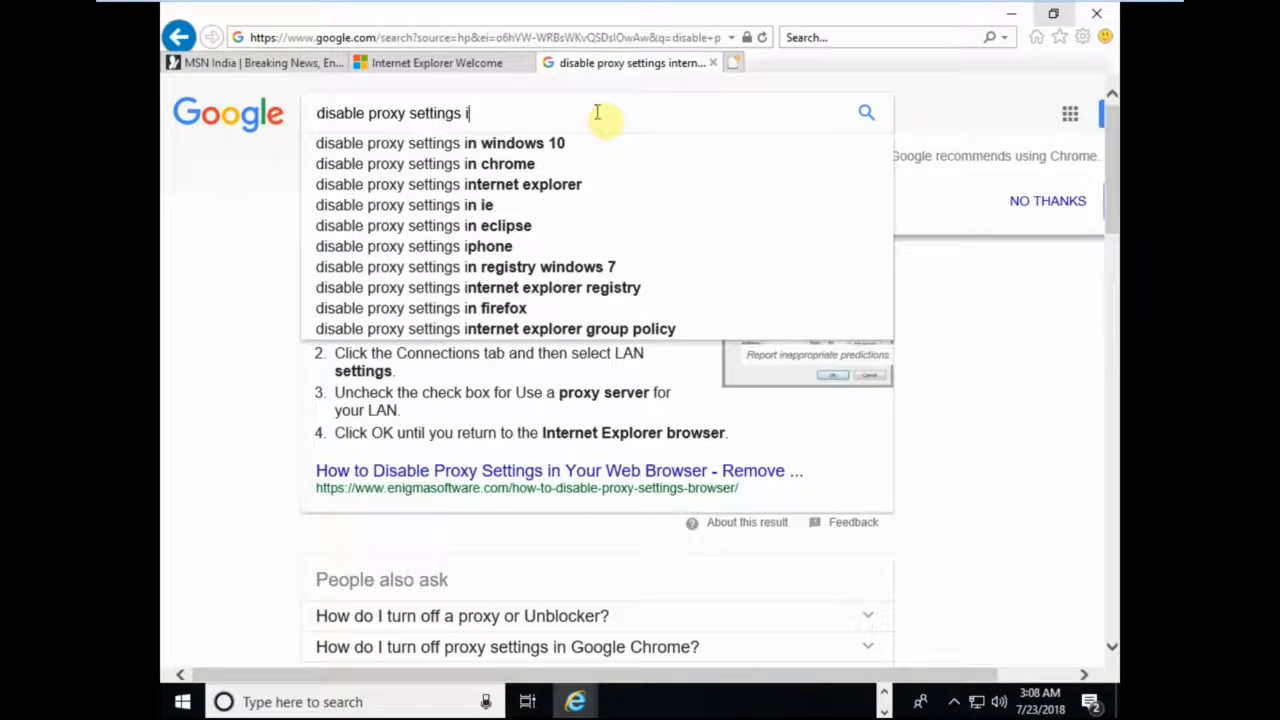
key(backspace)
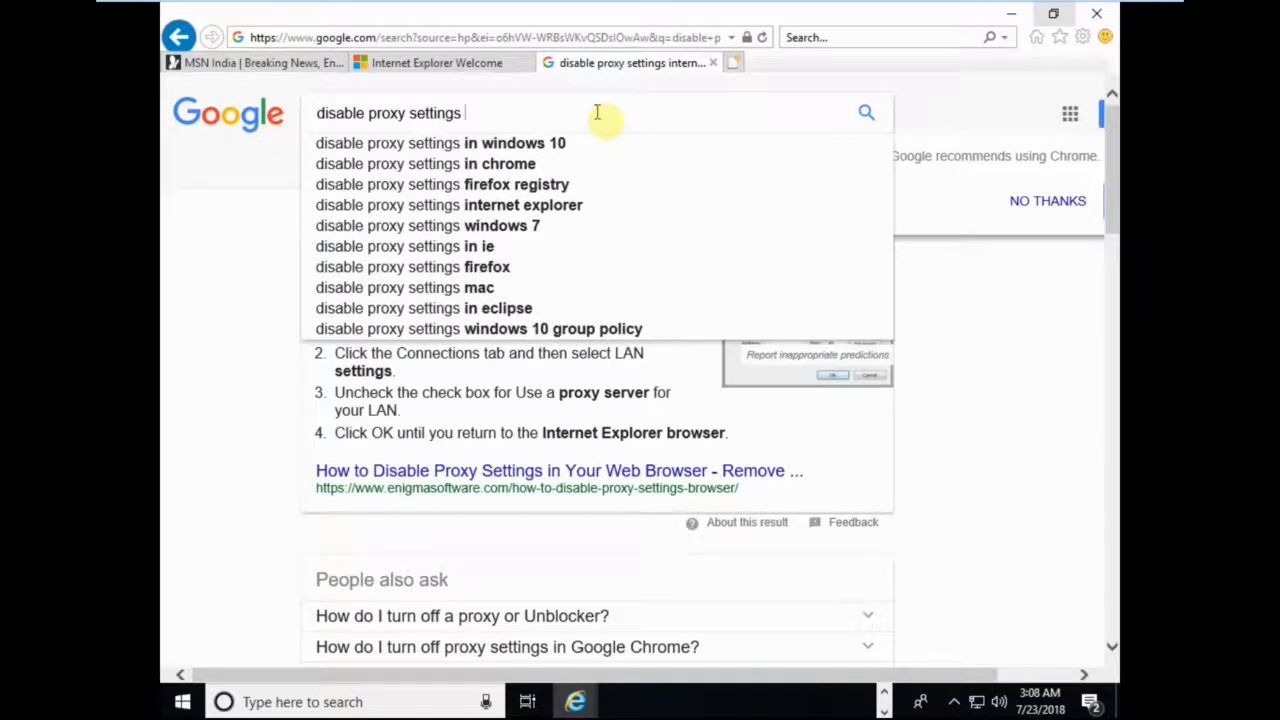
mouse_move(550, 184)
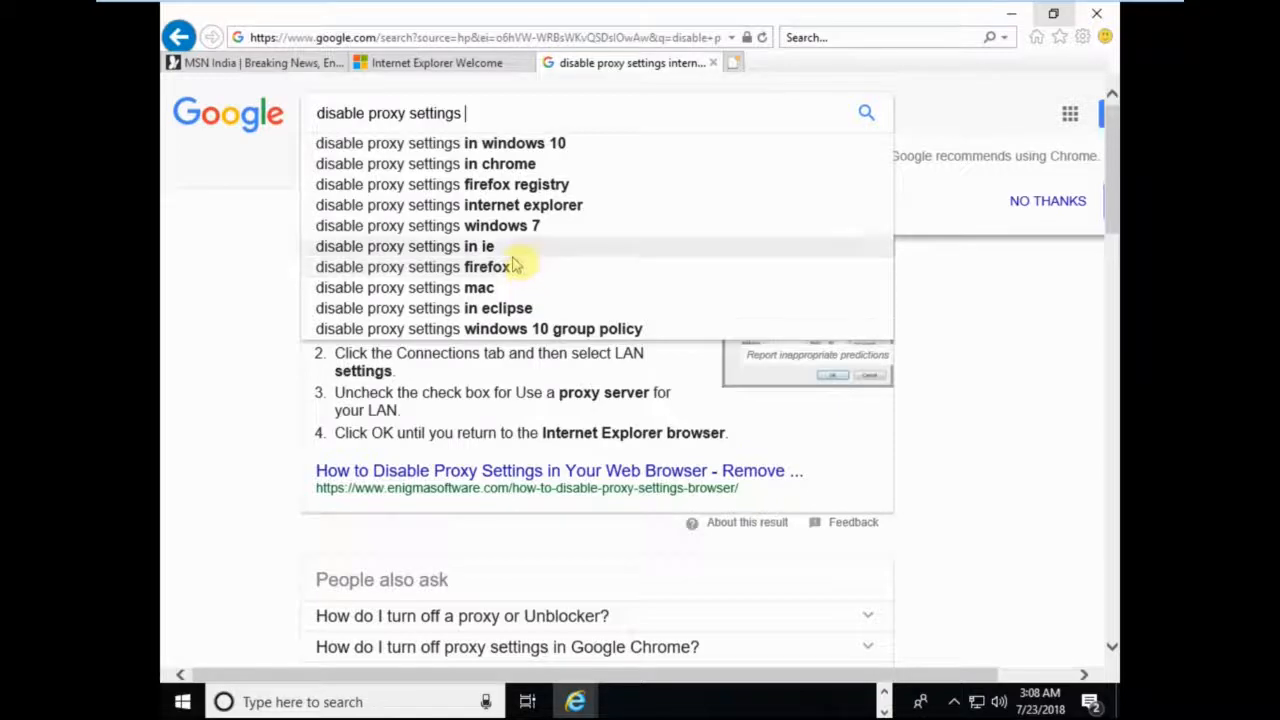
mouse_move(484, 164)
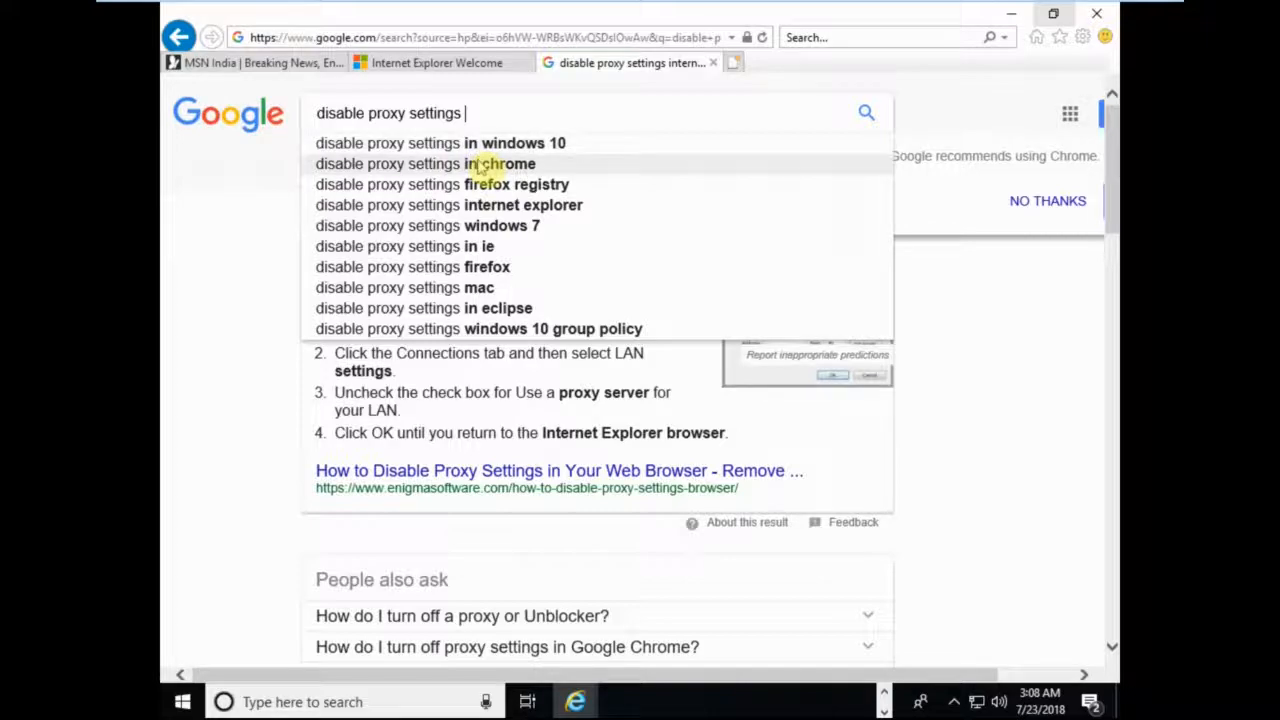